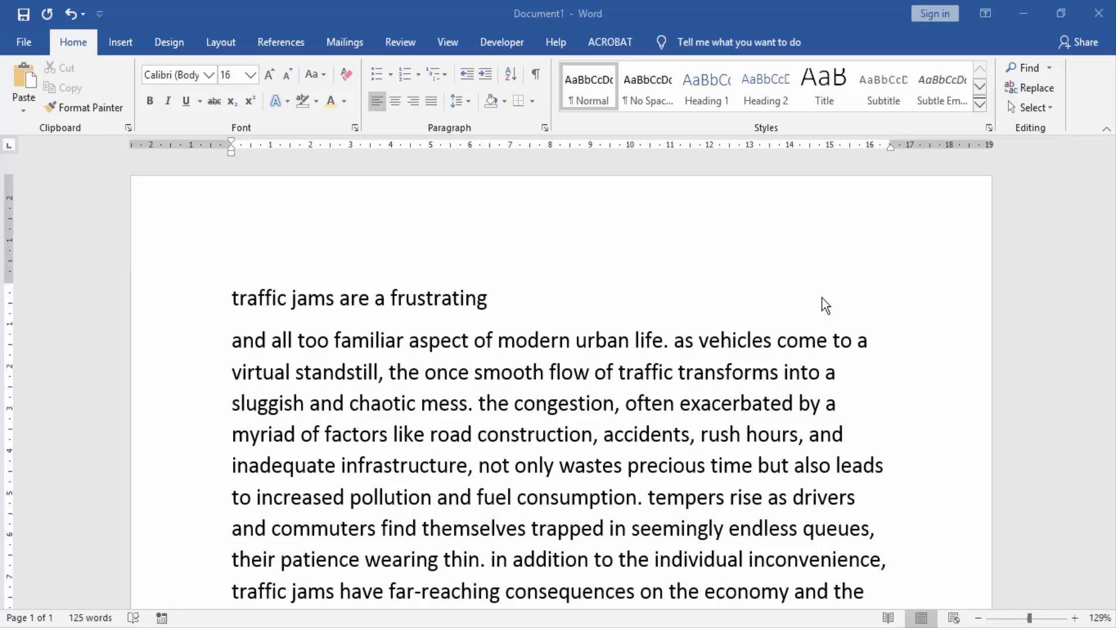
# Select the line 'traffic jams are a frustrating' and bring up the Home tab KeyTips.
pyautogui.click(306, 297)
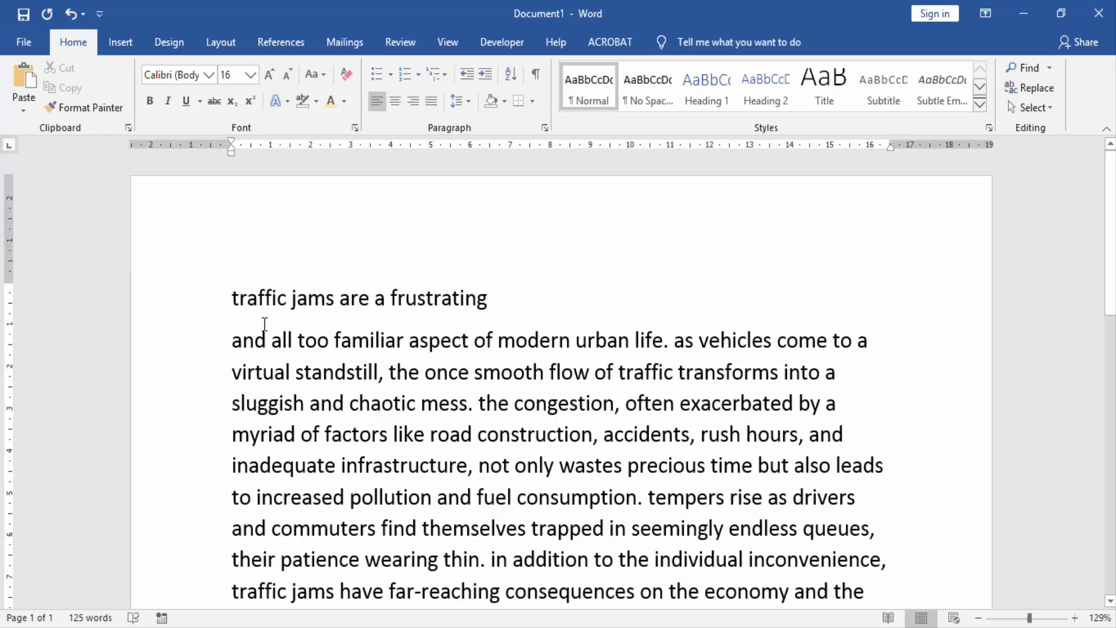
pyautogui.moveTo(495, 306)
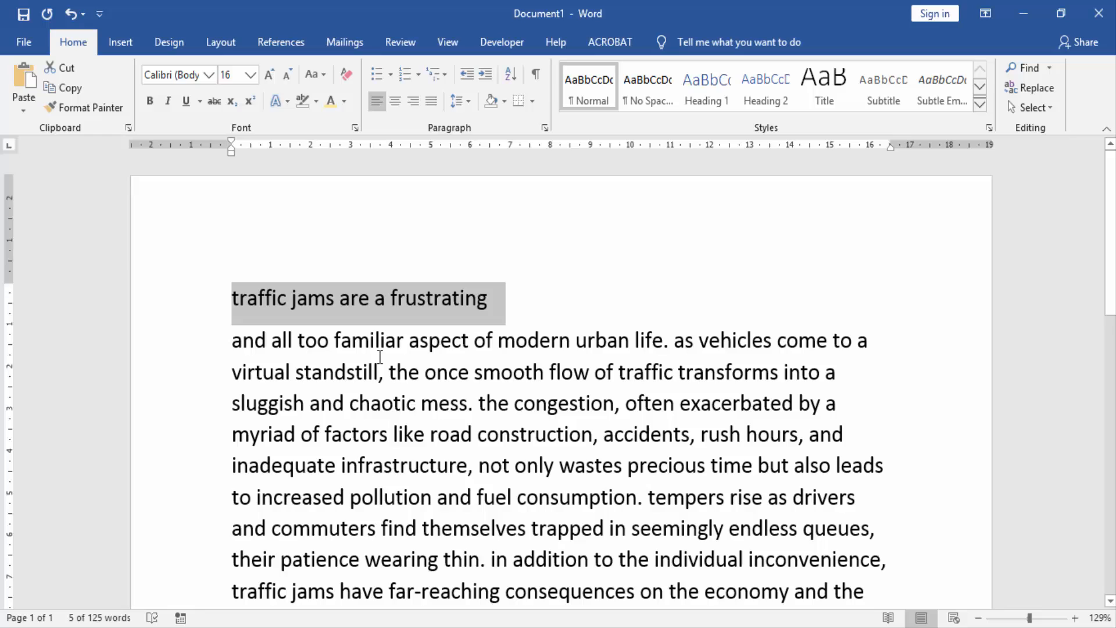
pyautogui.press('alt')
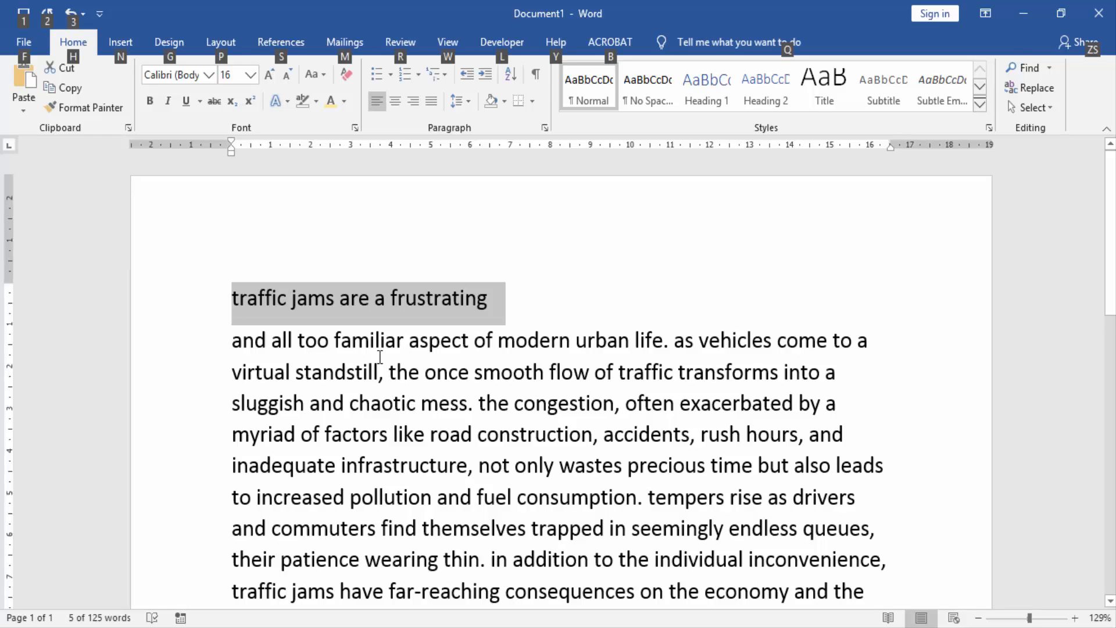
pyautogui.press('alt')
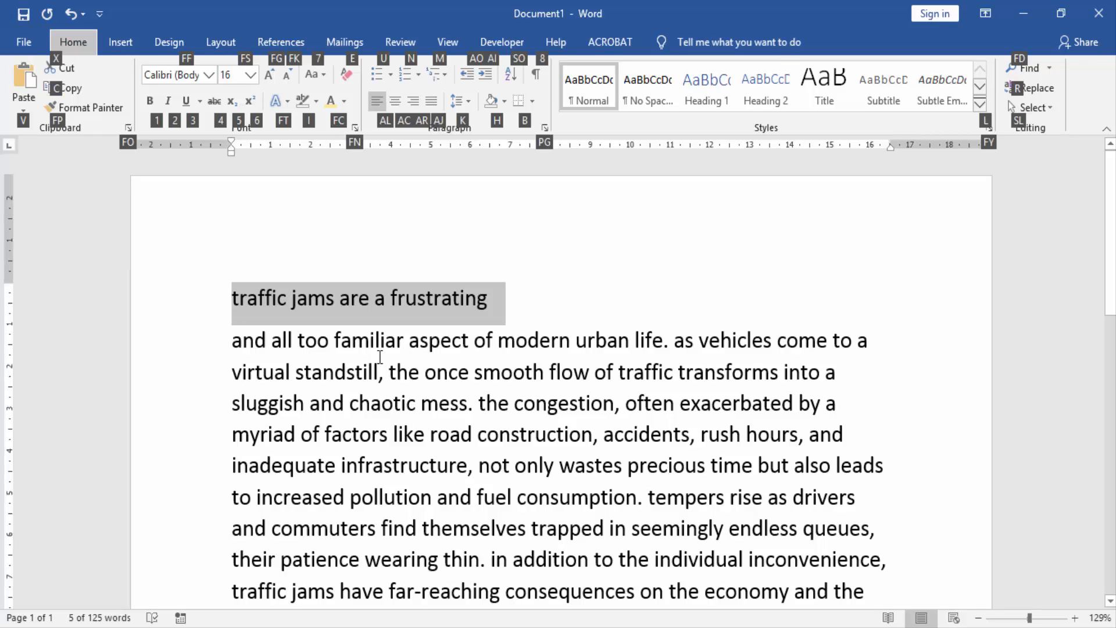
pyautogui.click(345, 101)
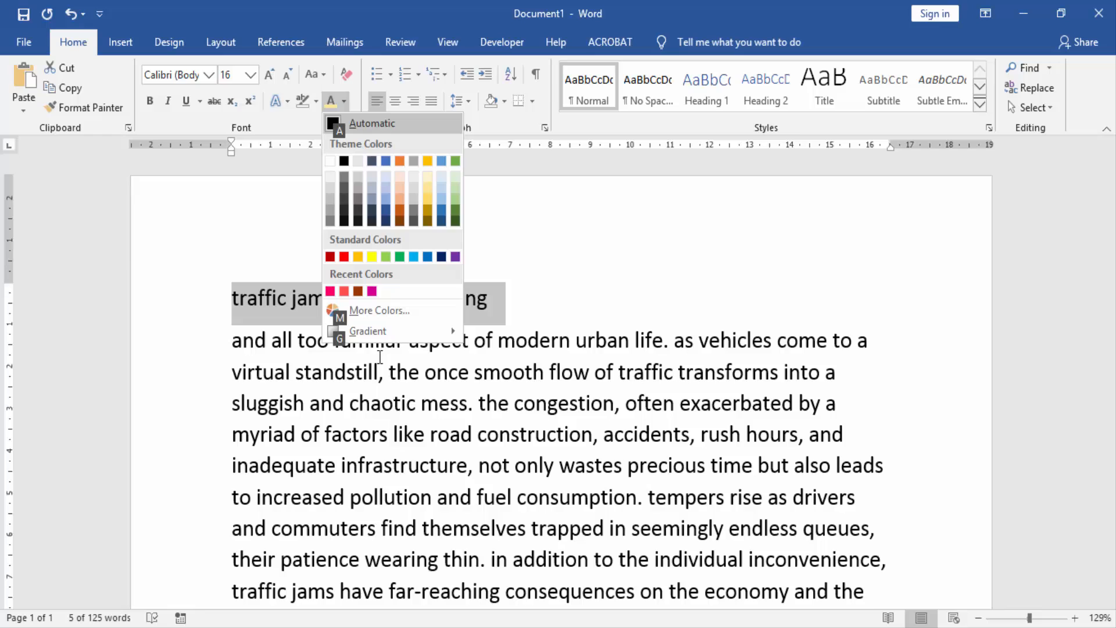
# Try orange, then dark gold, and settle on pale gold for the first line's font colour.
pyautogui.click(399, 177)
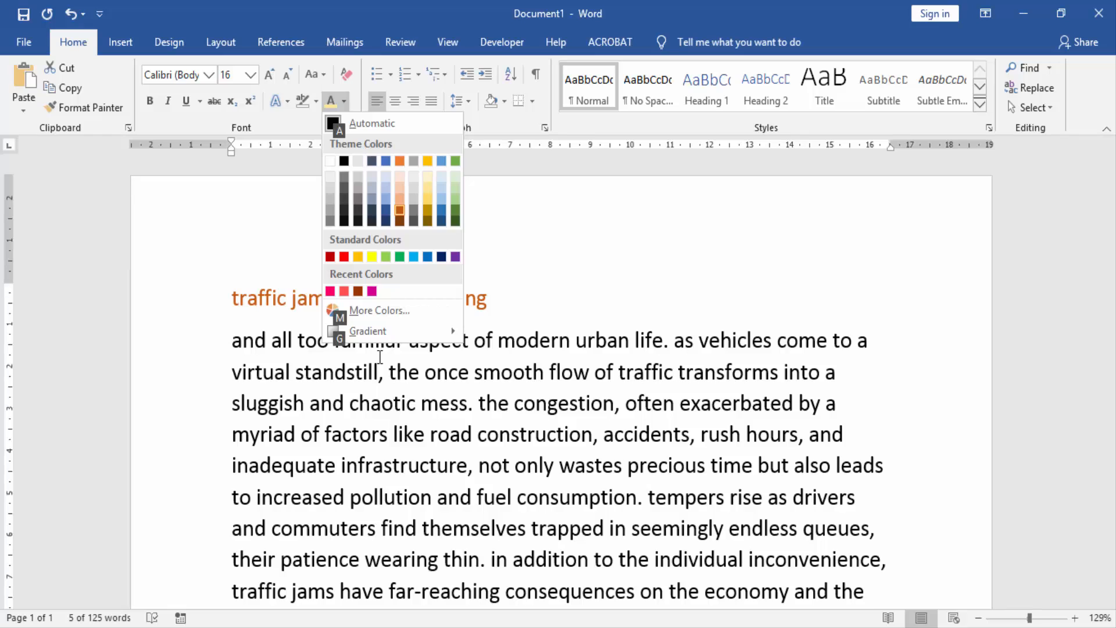
pyautogui.click(427, 220)
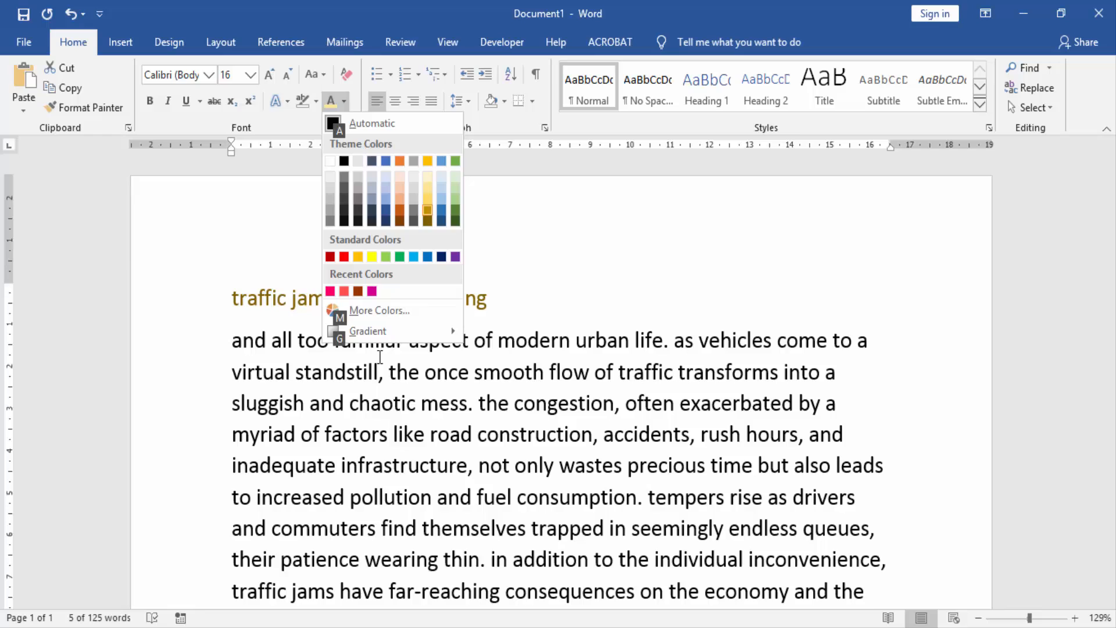
pyautogui.click(427, 188)
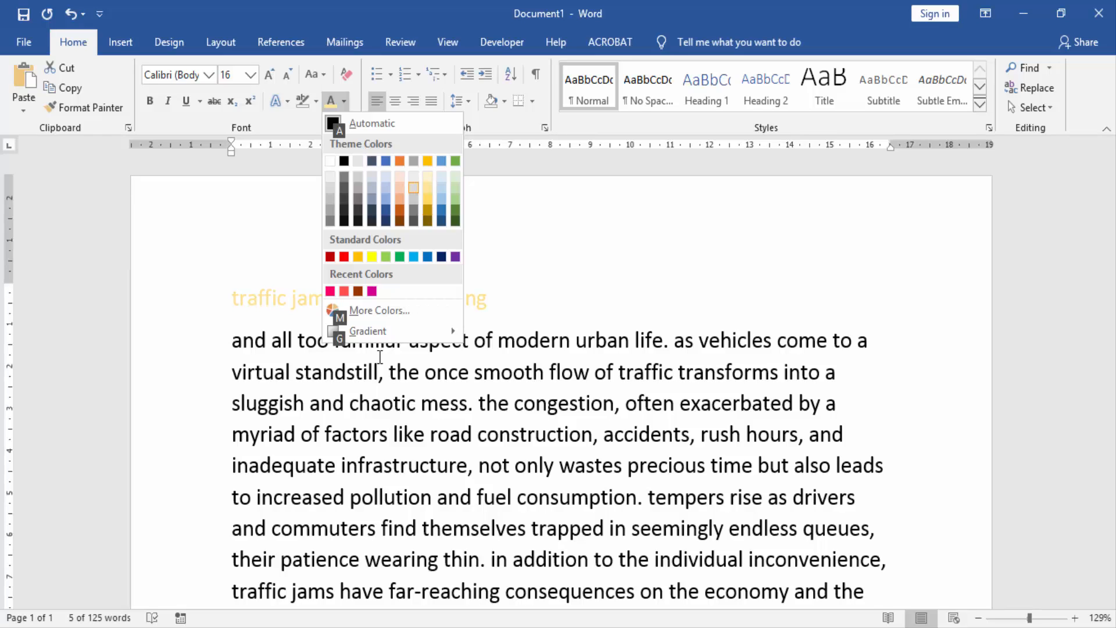